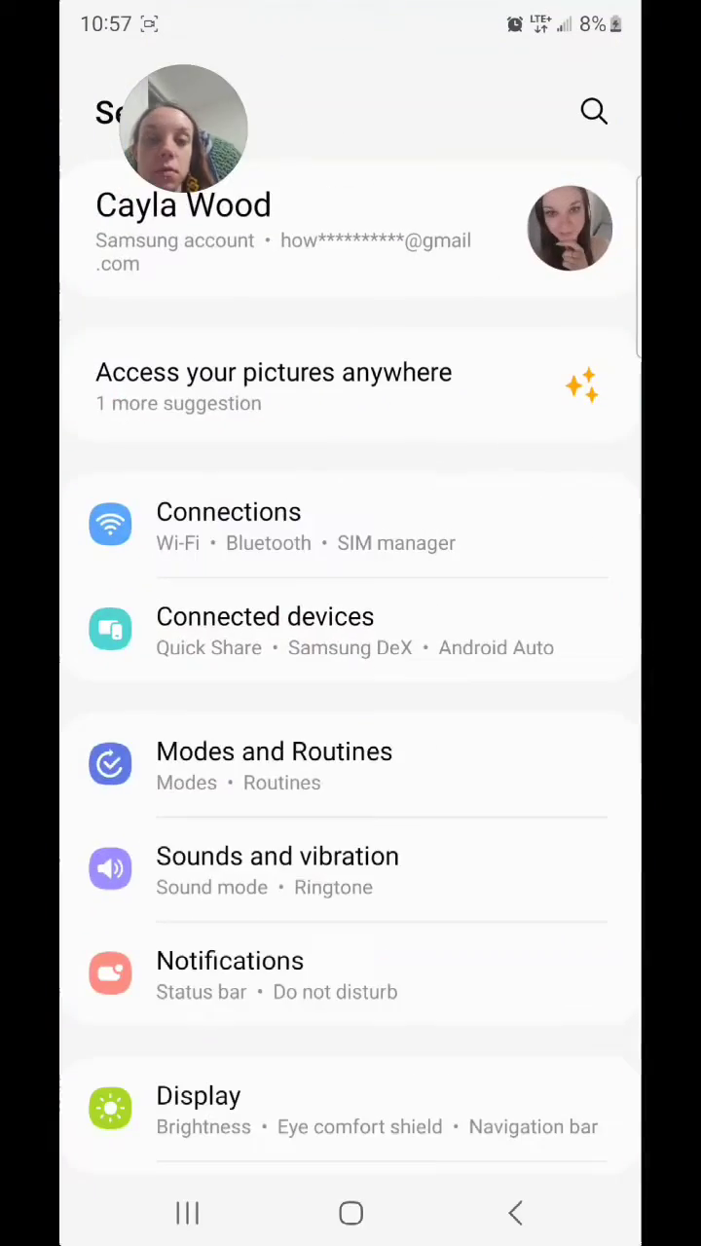
Step: Scroll down the main Settings list to reach and open the Location page
scroll("down", 3)
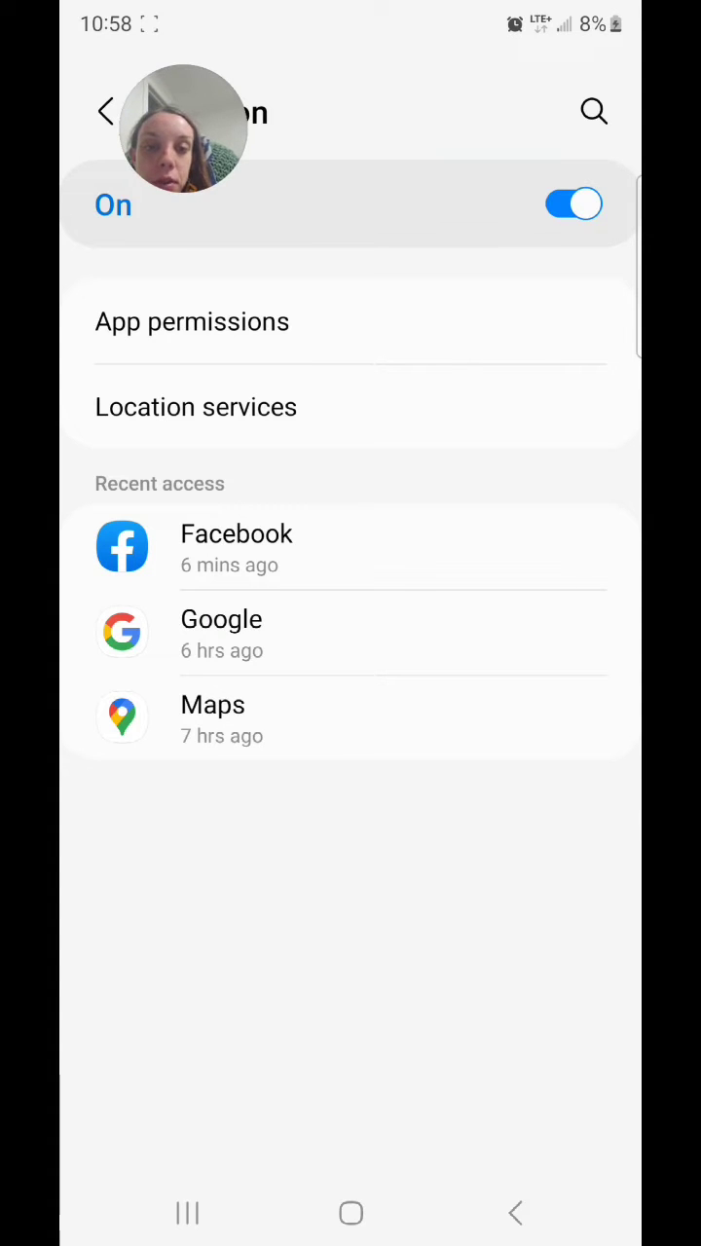
Step: Switch the Location toggle Off, clearing the recent app access list
left_click(570, 205)
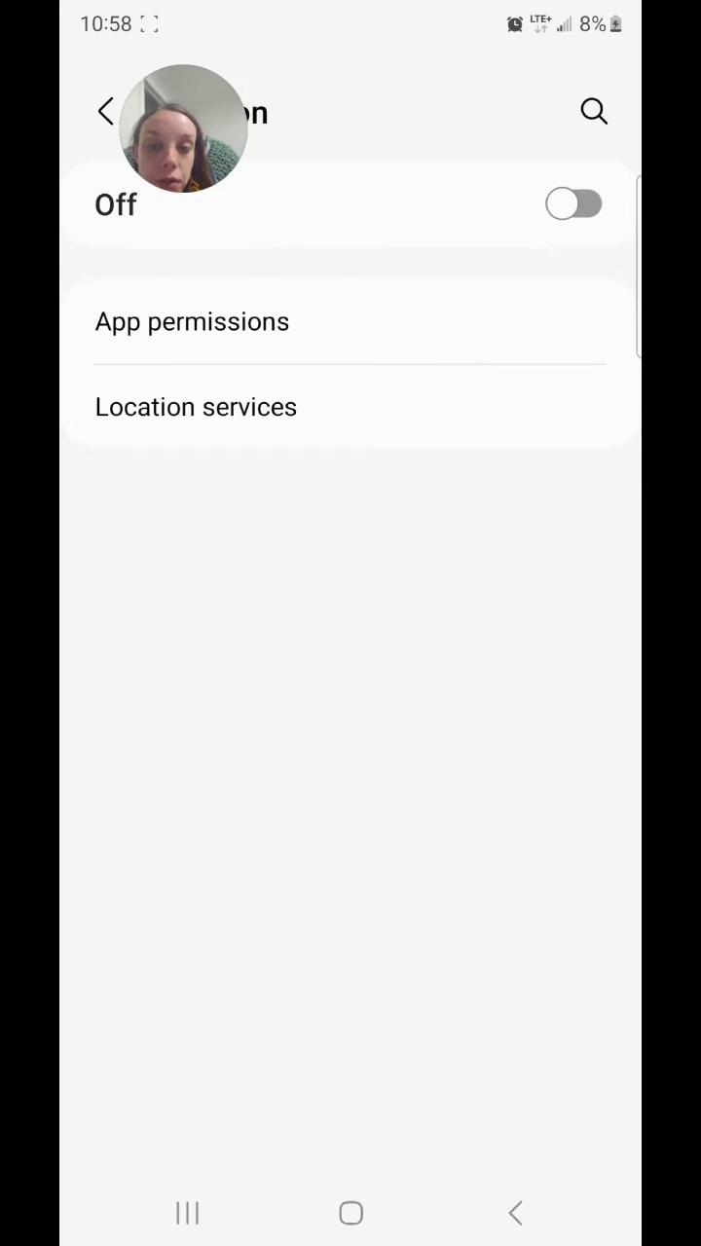
Step: Open location App permissions and scroll past Allowed all the time and while in use to Not allowed
left_click(192, 322)
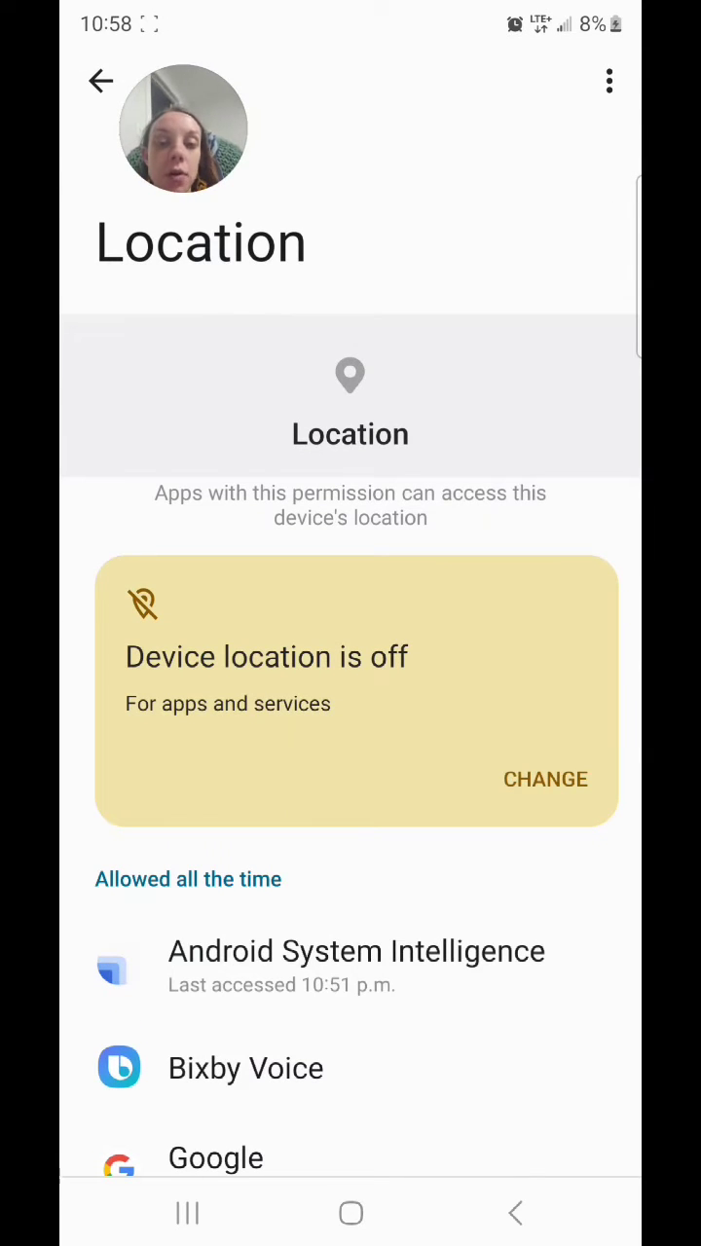
scroll("down", 3)
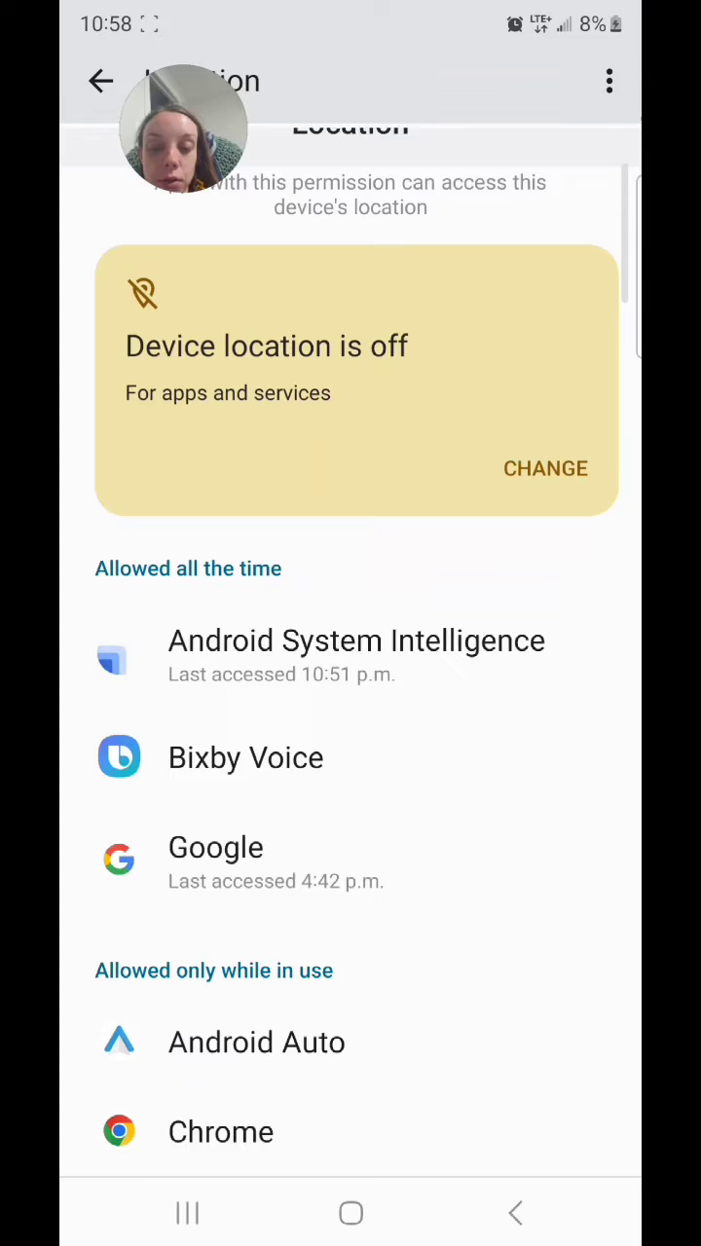
scroll("down", 3)
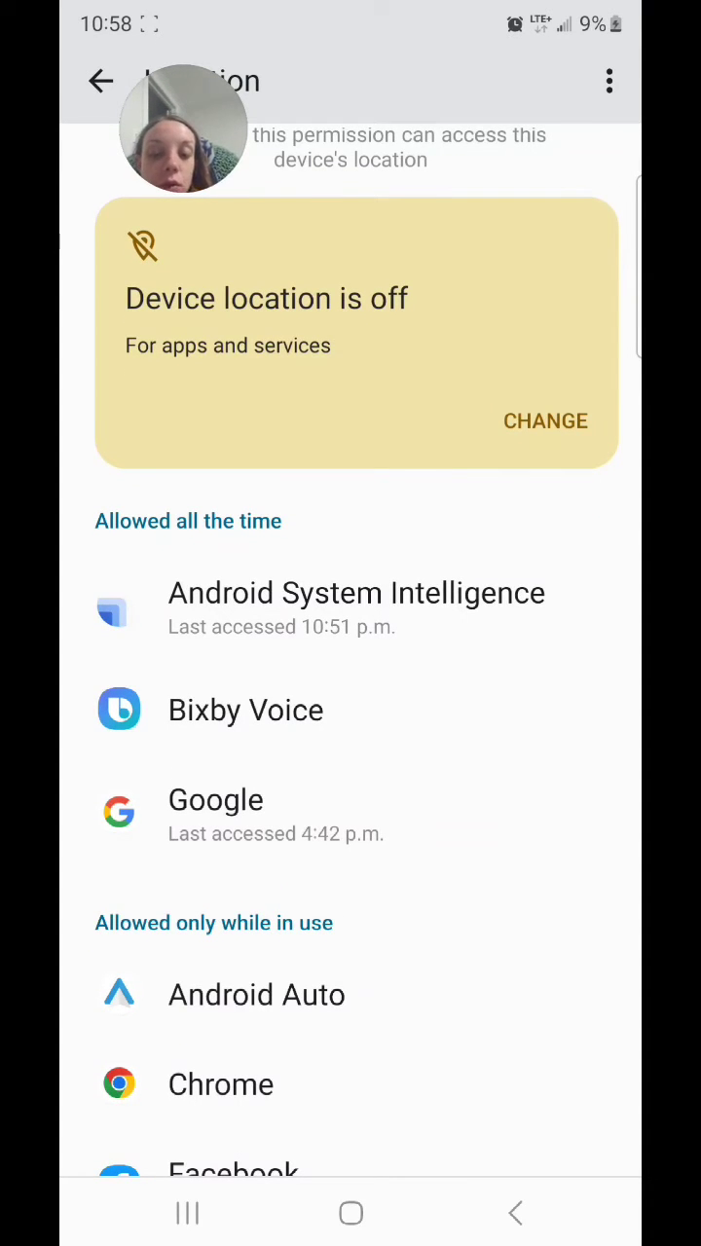
scroll("down", 3)
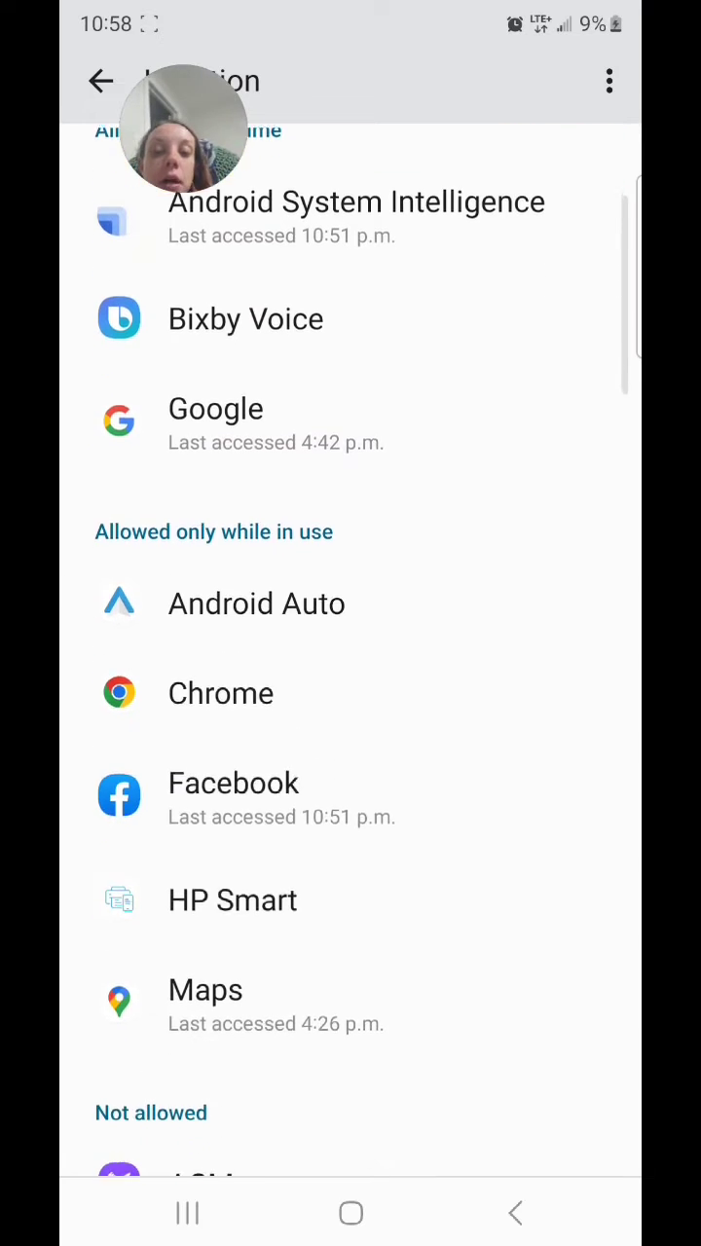
scroll("down", 3)
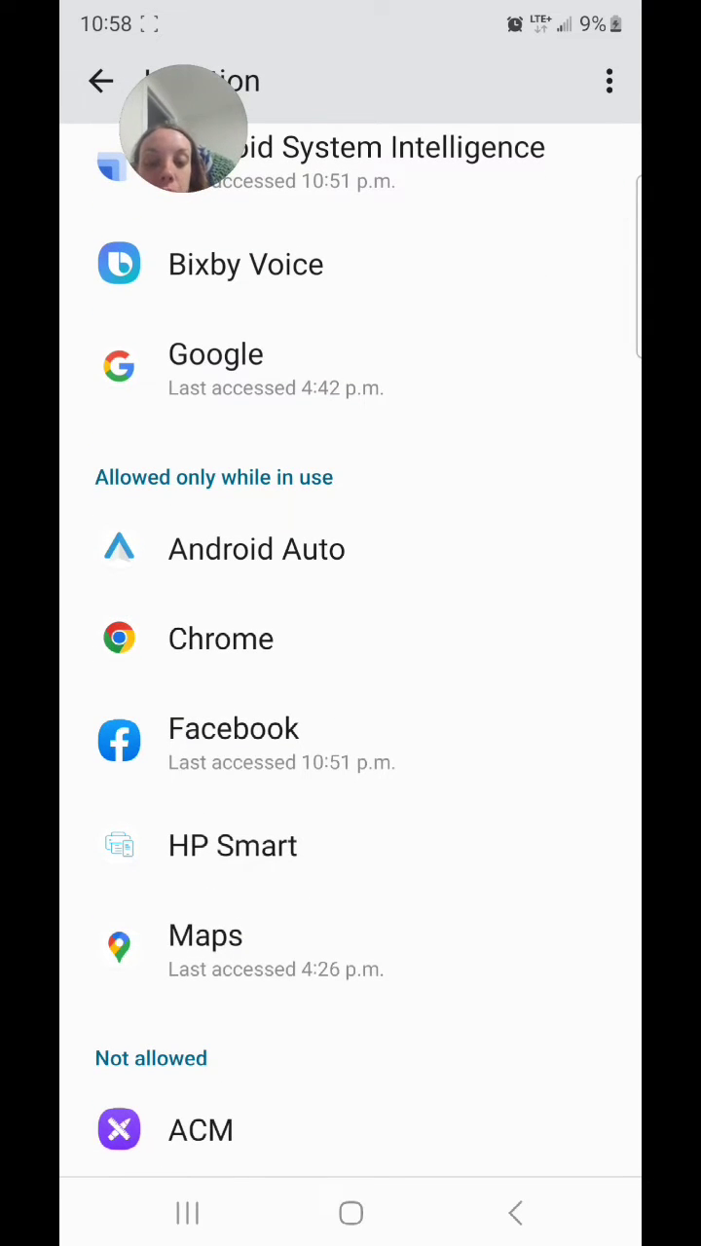
scroll("down", 3)
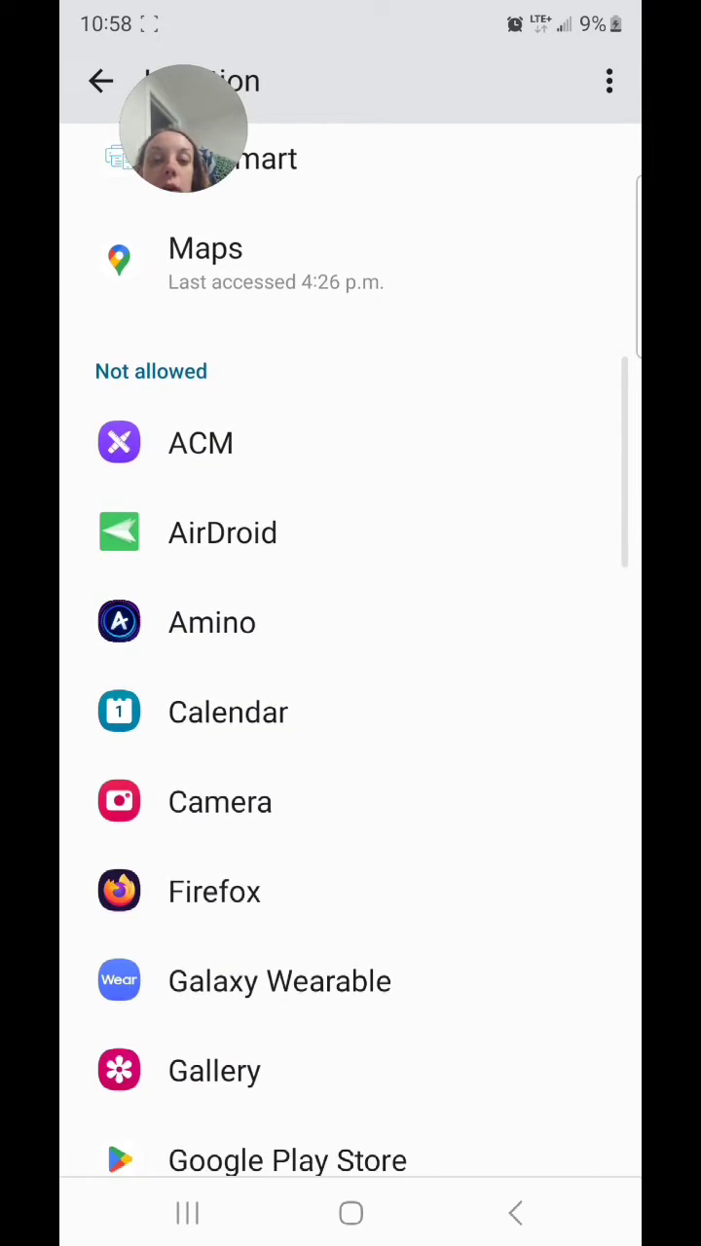
scroll("down", 3)
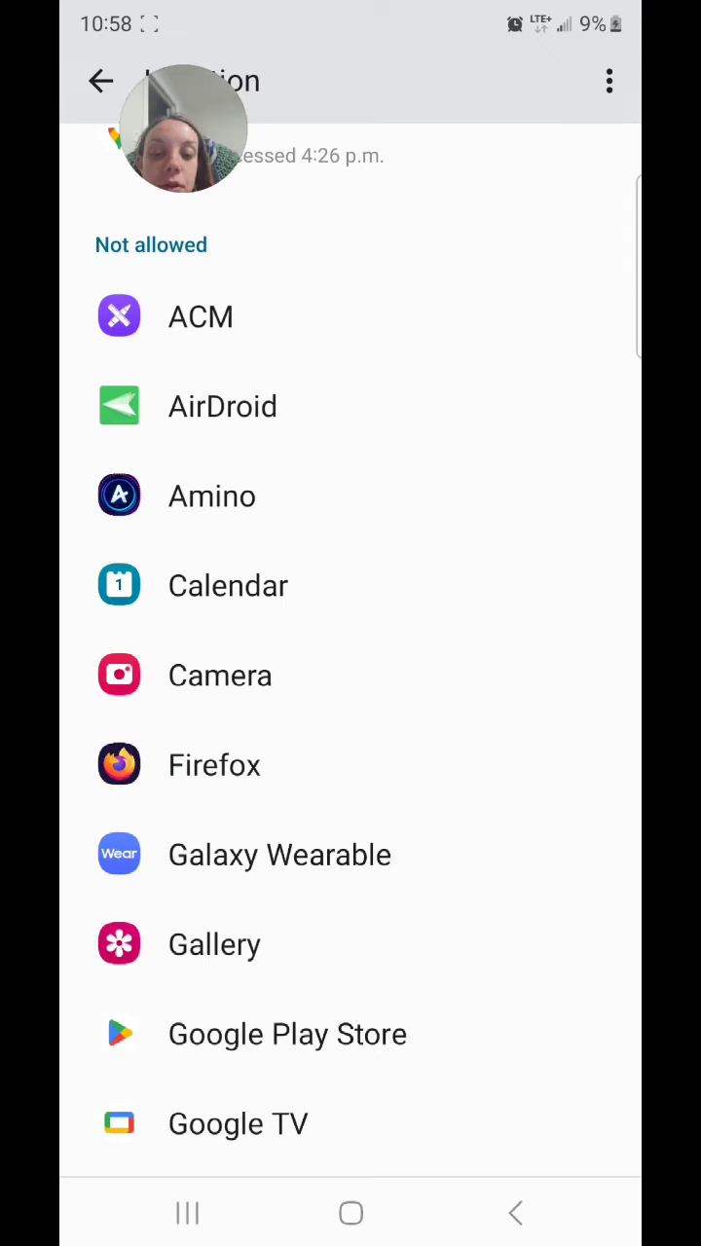
Step: Scroll through the Not allowed apps, then open Location services with Wi-Fi and Bluetooth scanning off
scroll("down", 3)
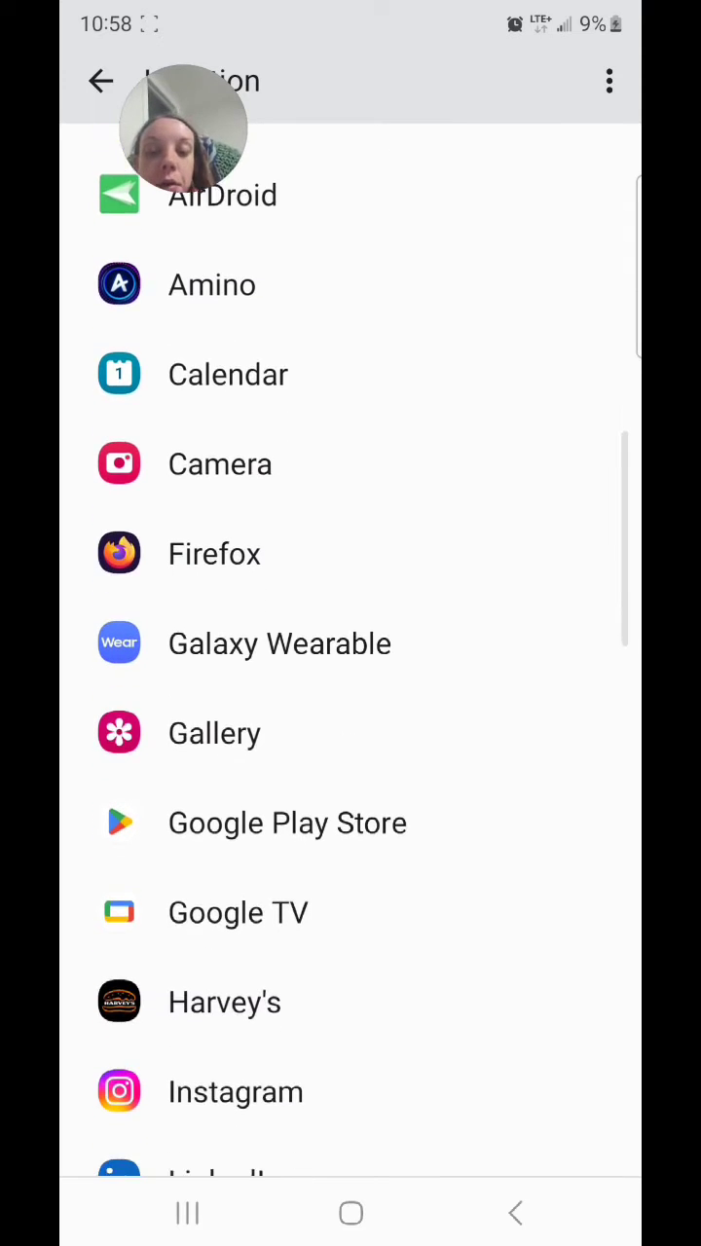
scroll("down", 3)
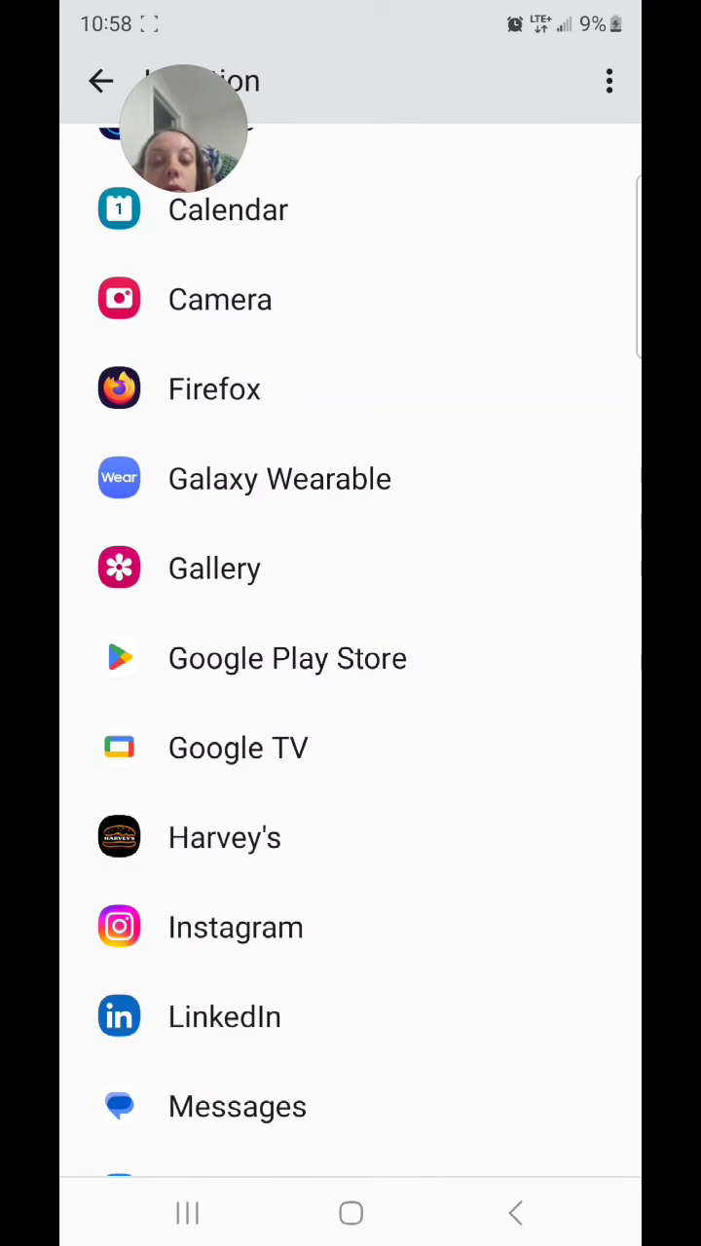
scroll("down", 3)
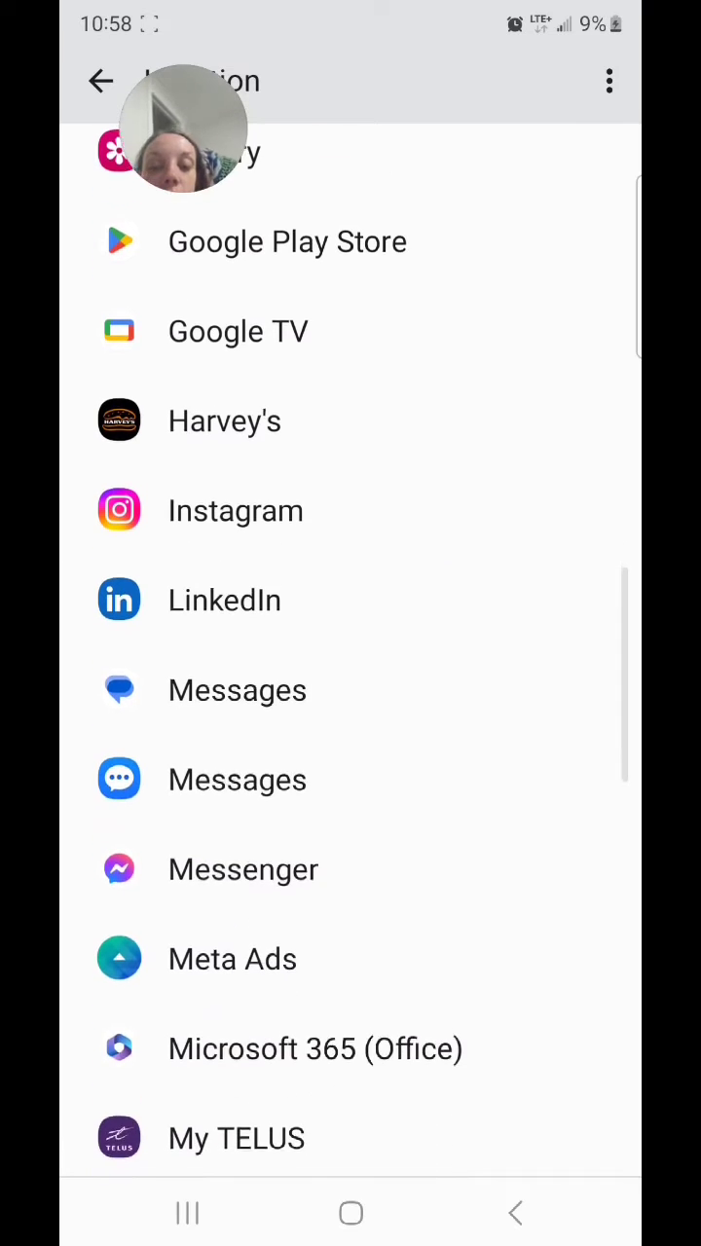
scroll("down", 3)
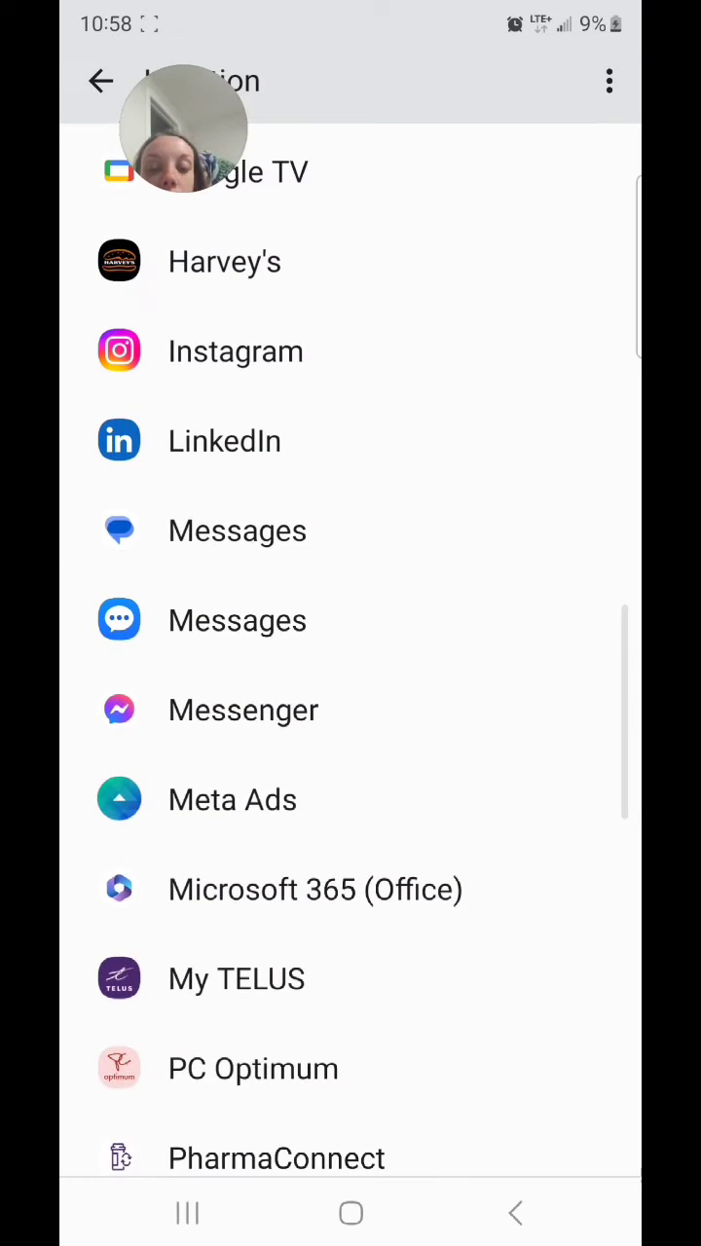
scroll("down", 3)
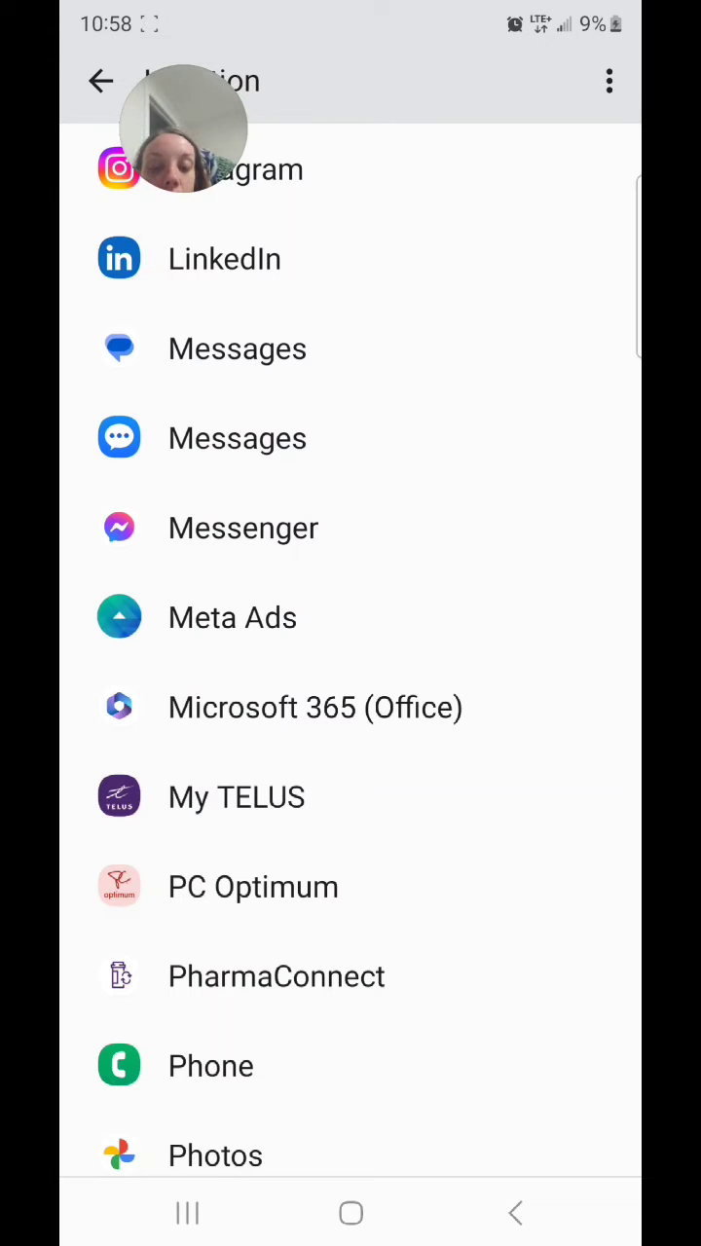
scroll("down", 3)
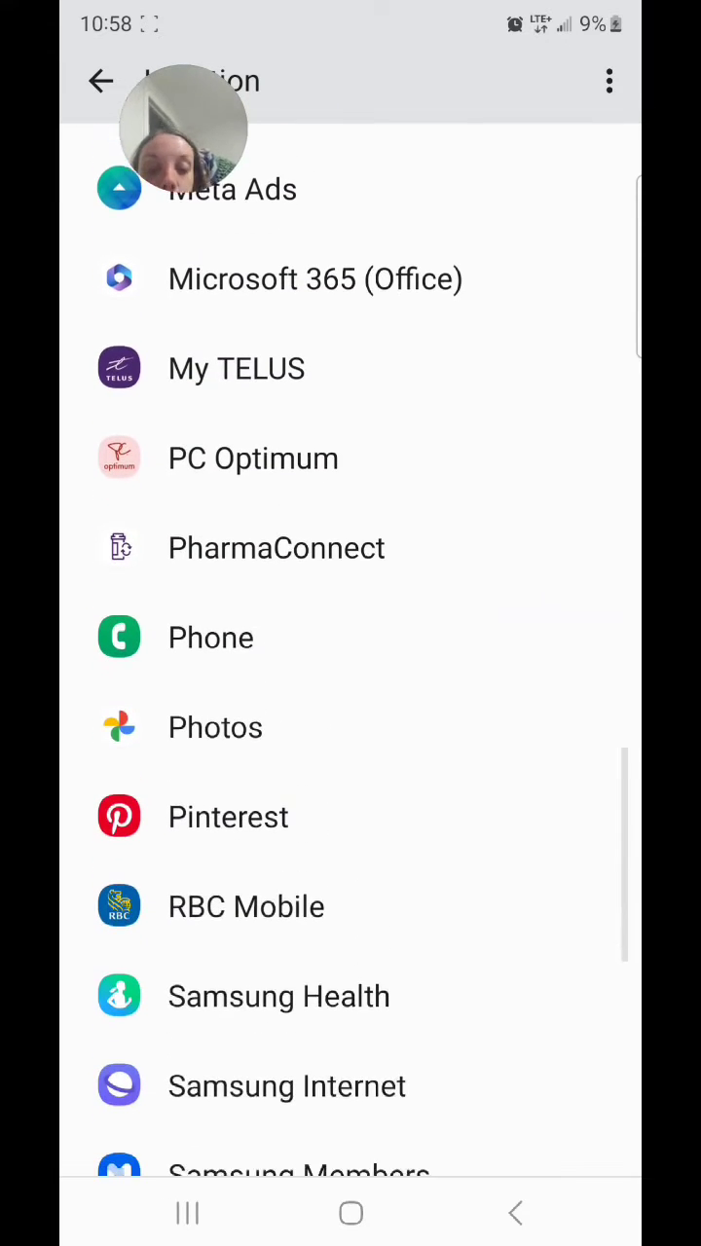
scroll("down", 3)
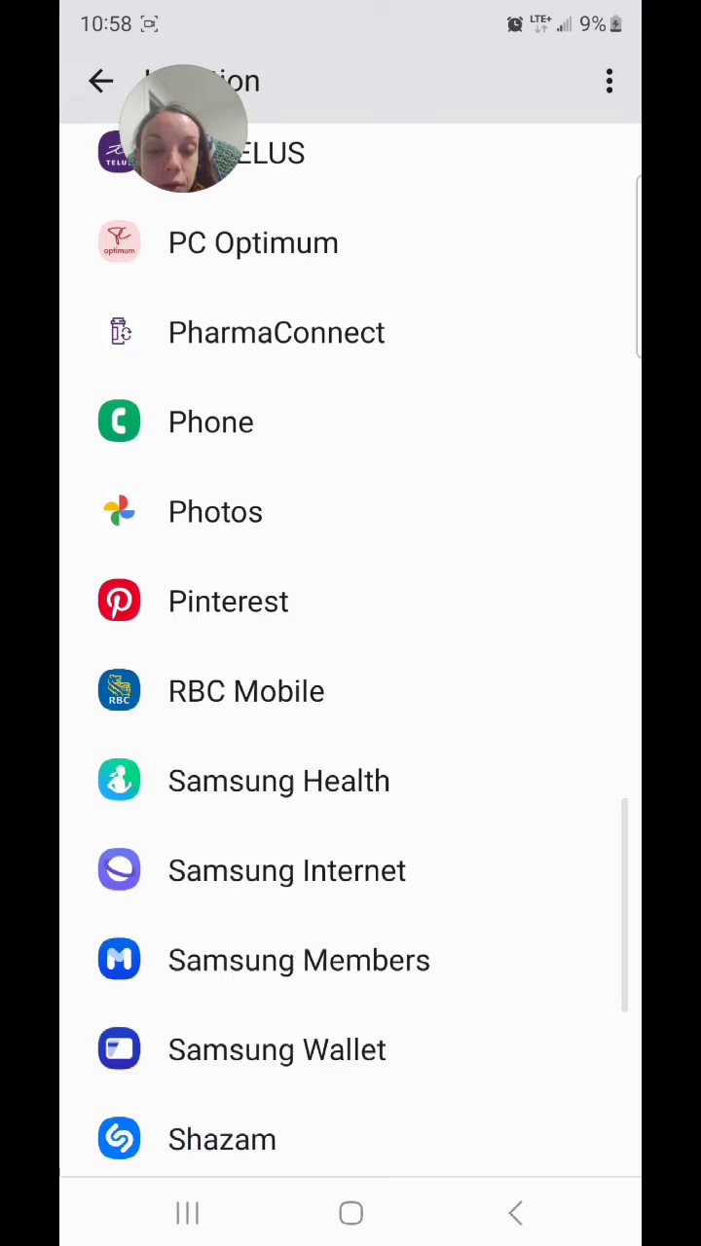
scroll("down", 3)
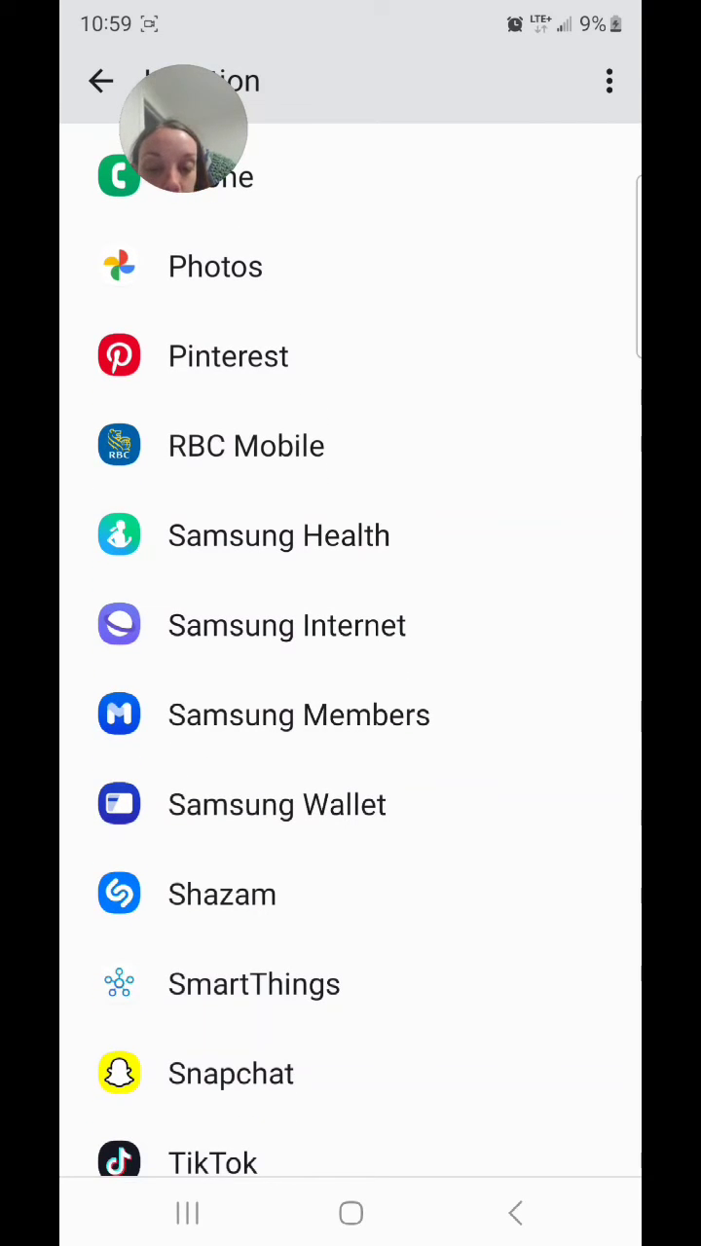
scroll("down", 3)
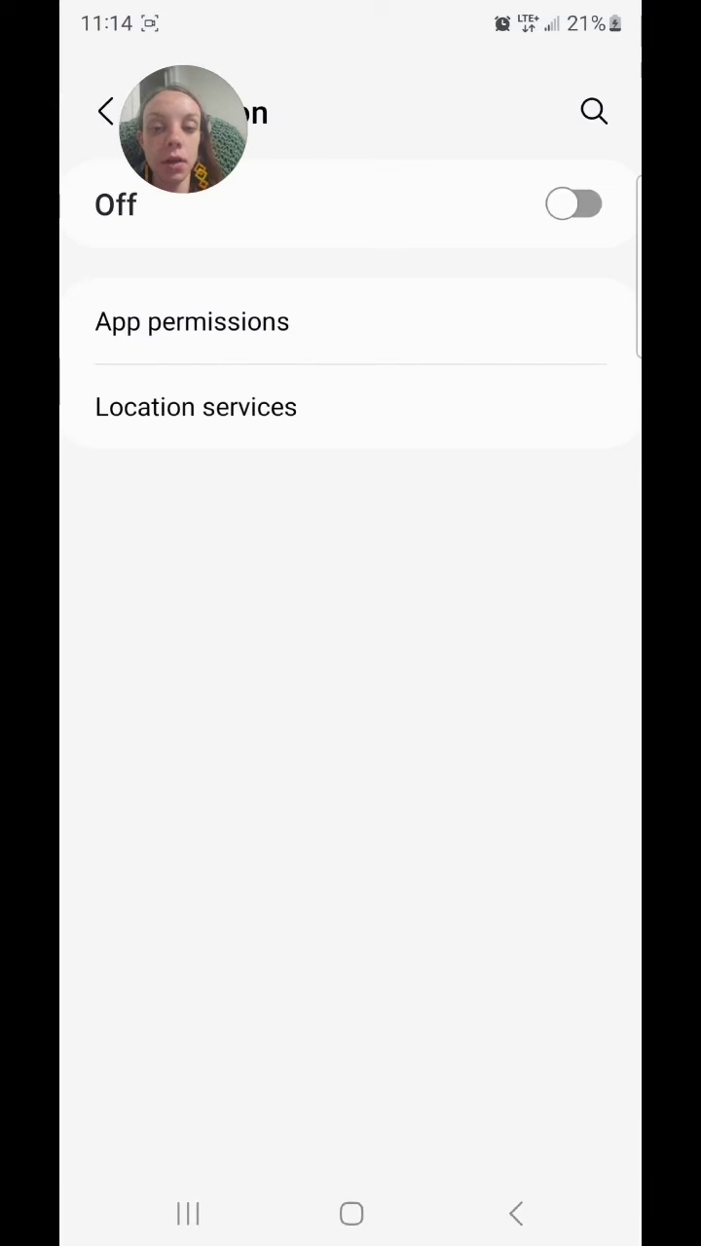
left_click(196, 406)
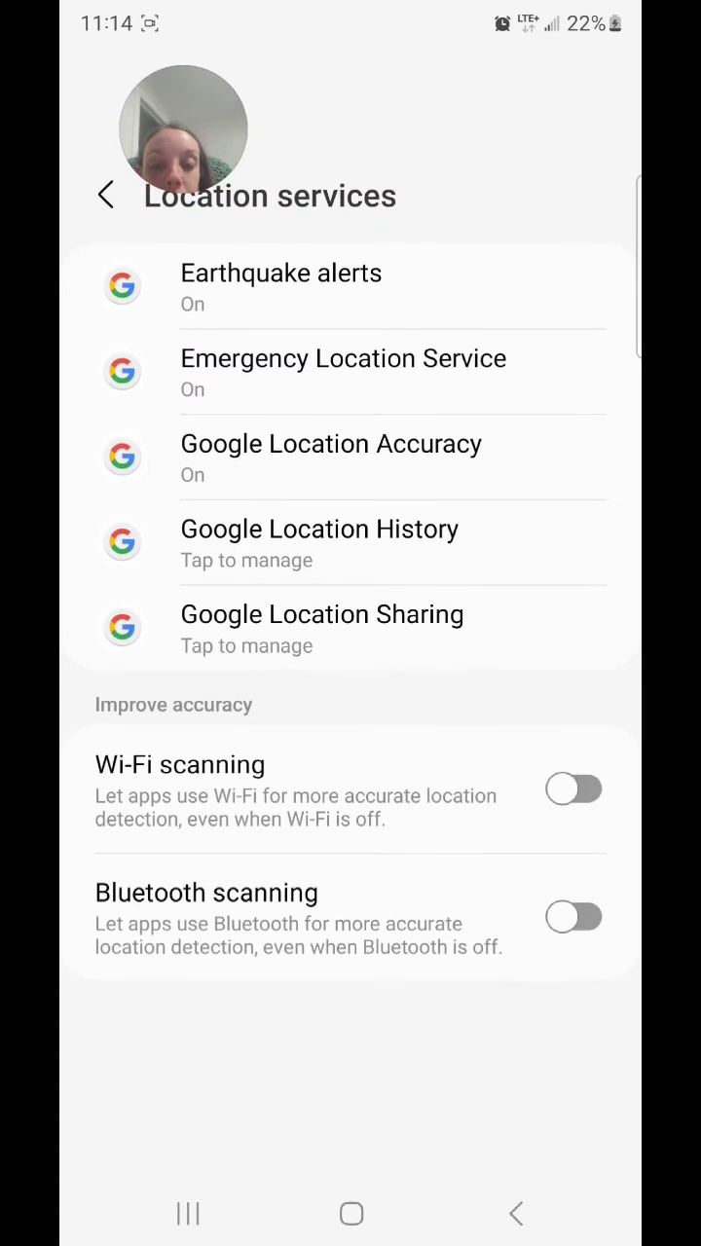
scroll("down", 3)
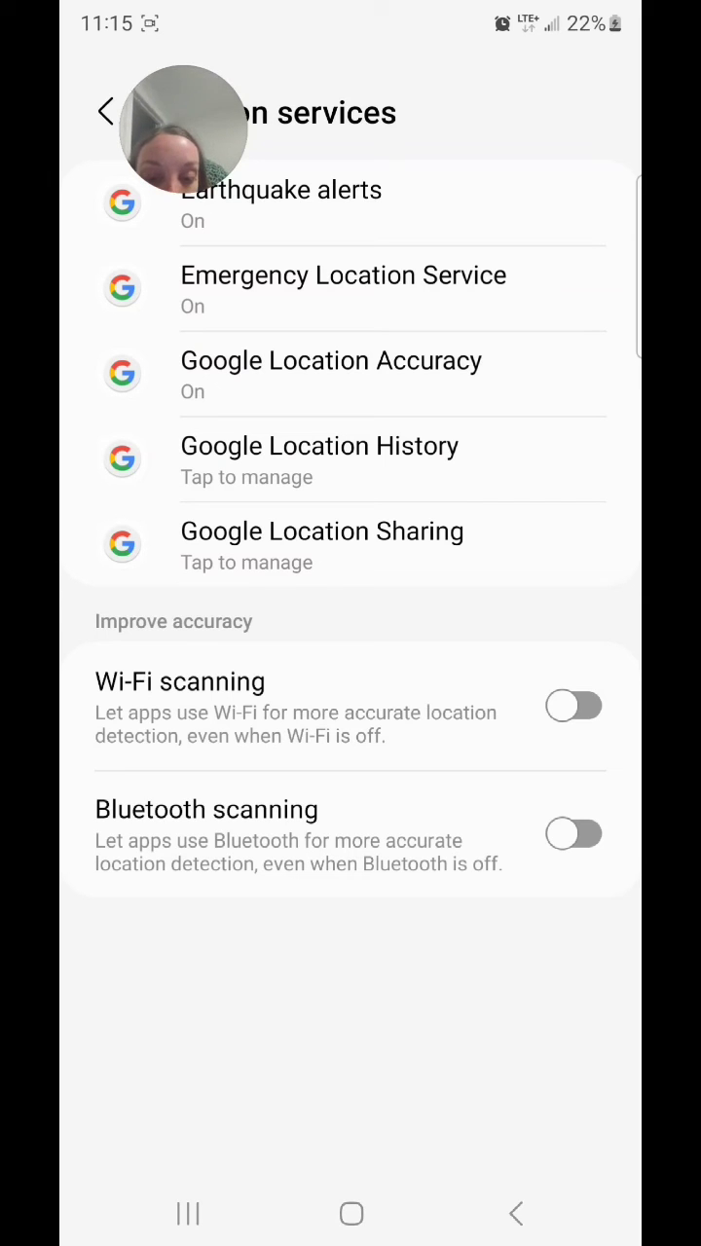
left_click(107, 112)
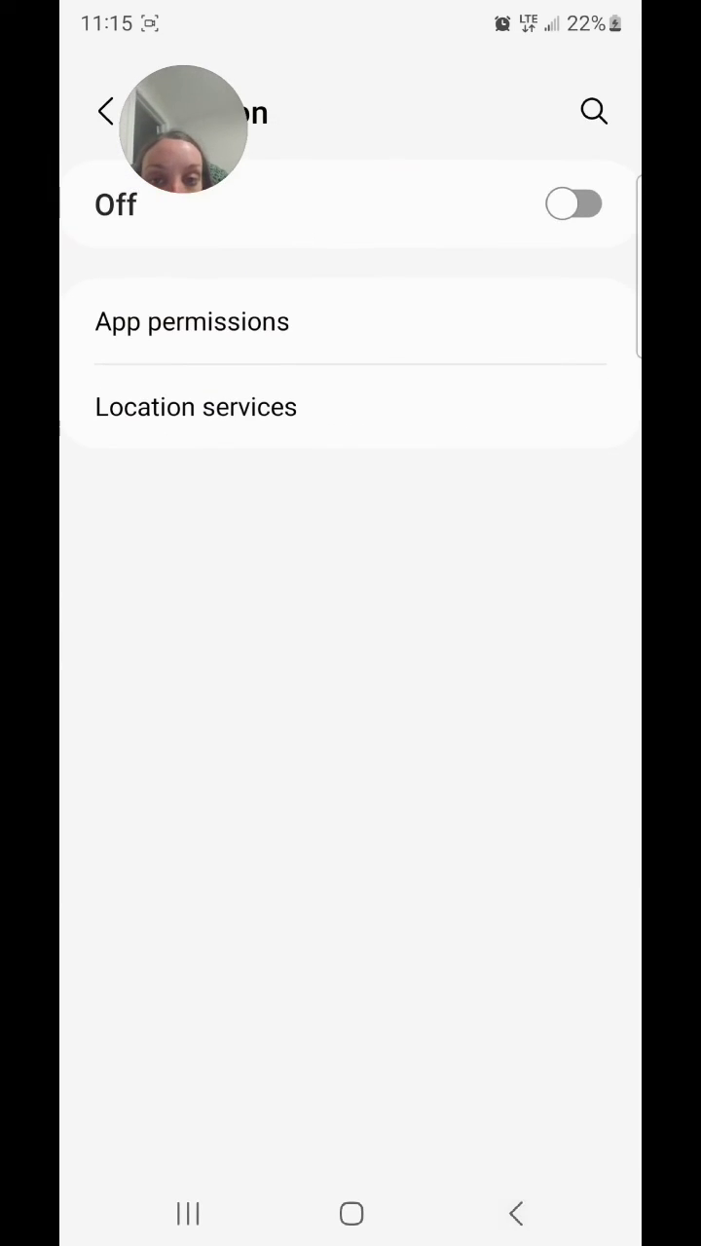